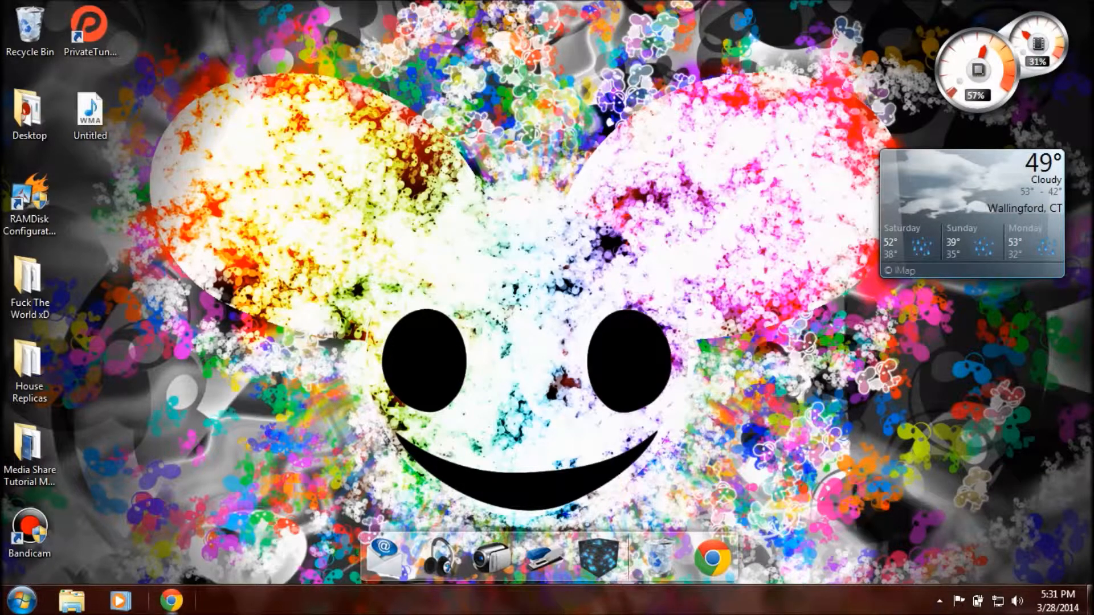
pyautogui.click(171, 600)
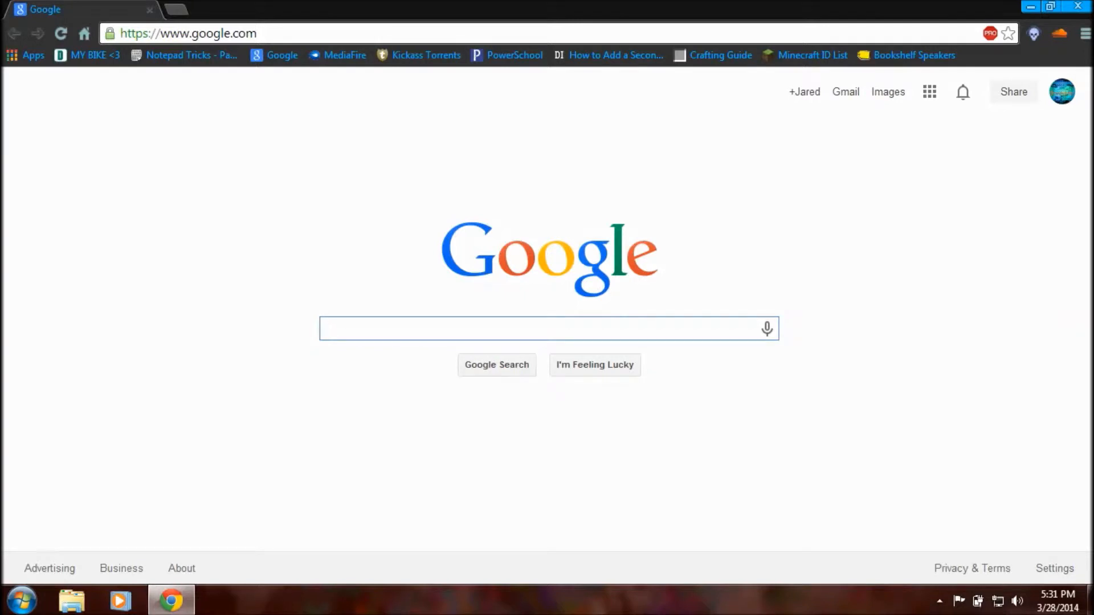
pyautogui.click(187, 33)
pyautogui.write('www.speedtest.net')
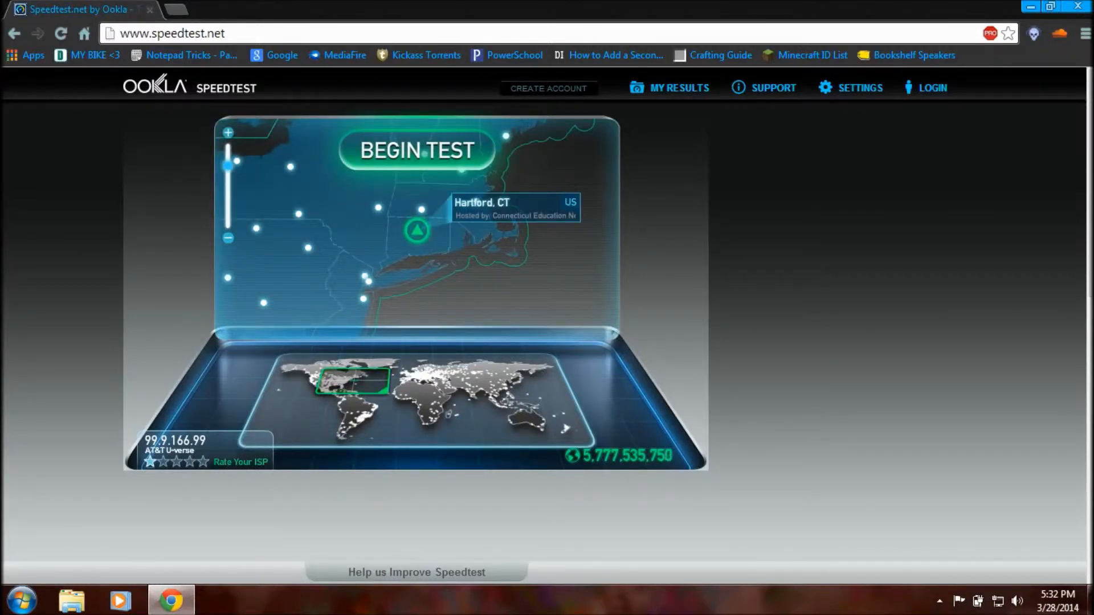
# Run the speed test: 60 ms ping, 4.77 Mbps down, 1.33 Mbps up
pyautogui.click(416, 149)
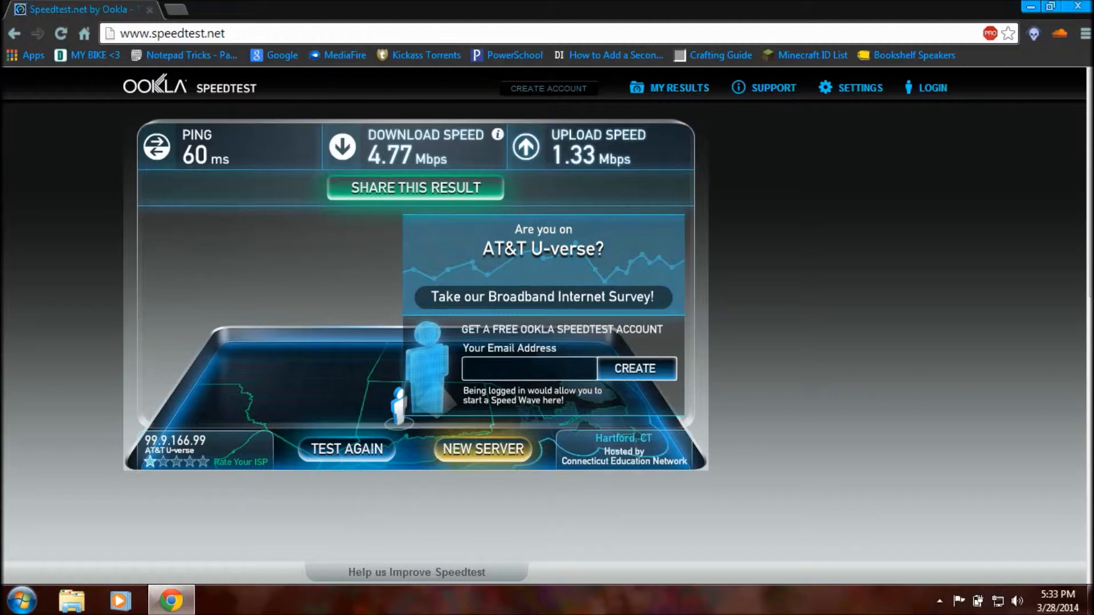
pyautogui.click(171, 33)
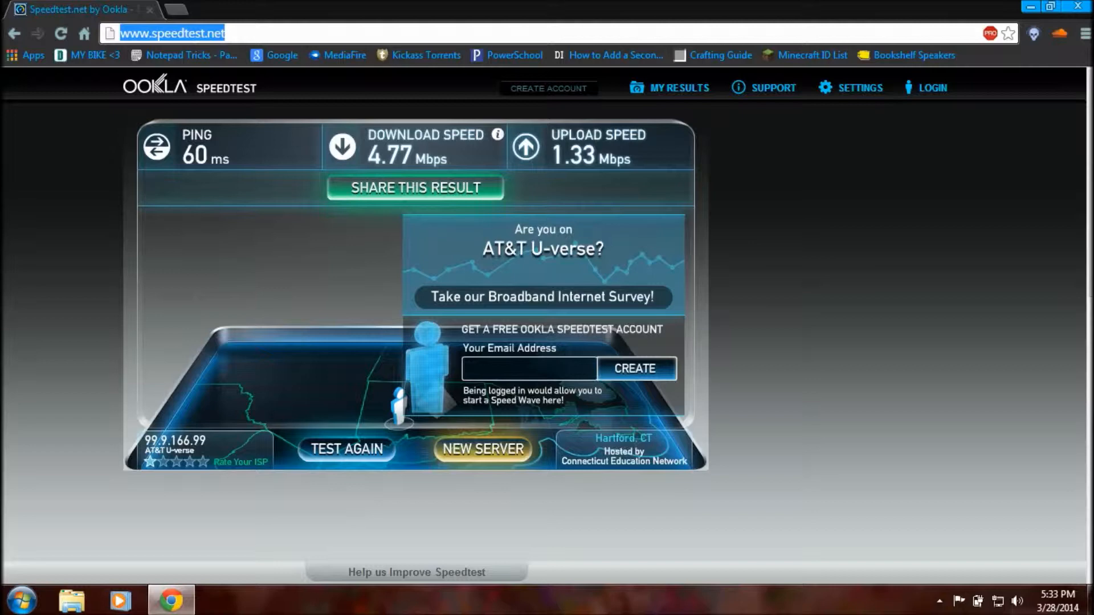
# Log into the DD-WRT router at 192.168.1.254 and review Basic Setup before Wireless
pyautogui.write('192.168.1.254')
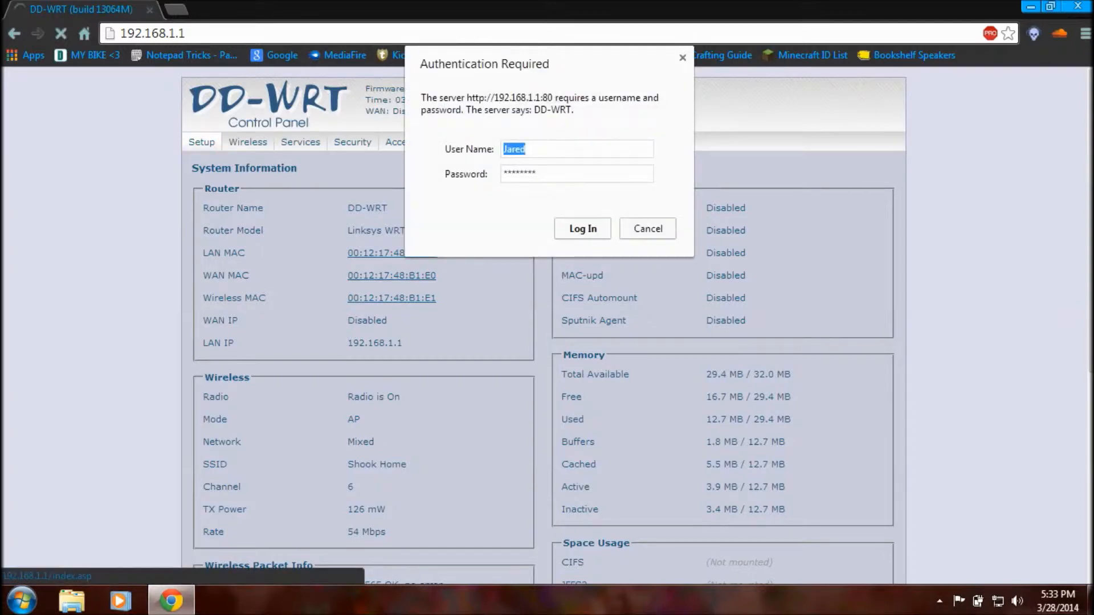
pyautogui.click(582, 228)
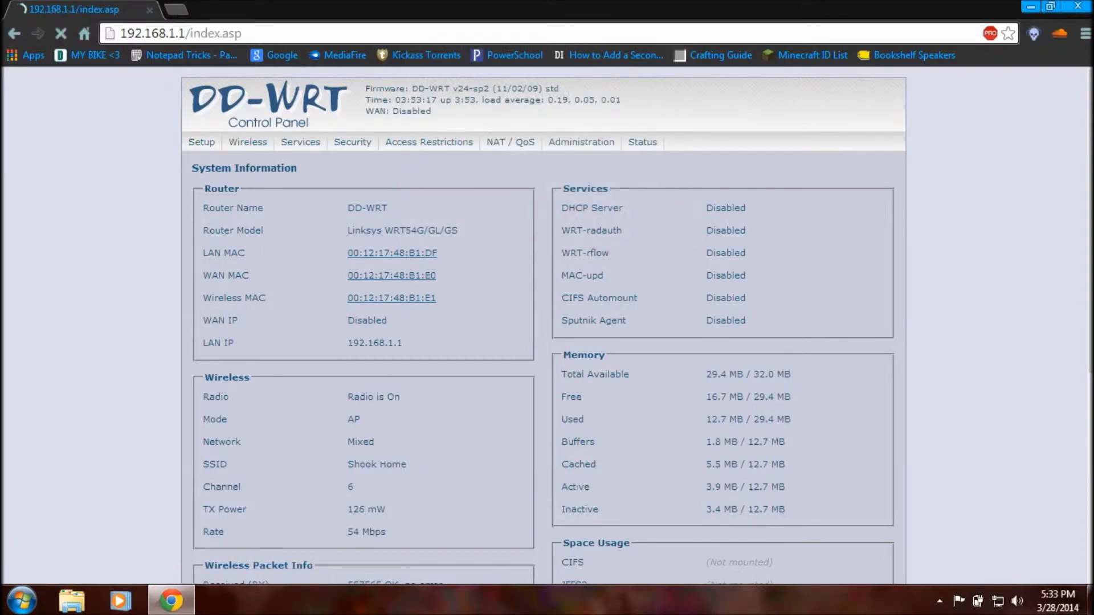
pyautogui.click(202, 143)
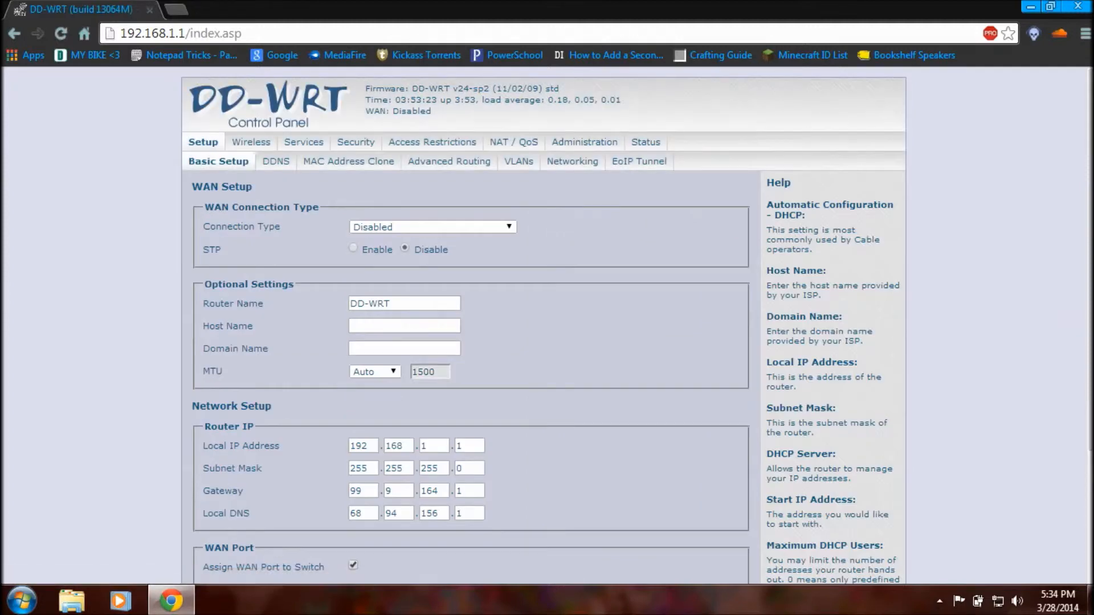
pyautogui.scroll(-3)
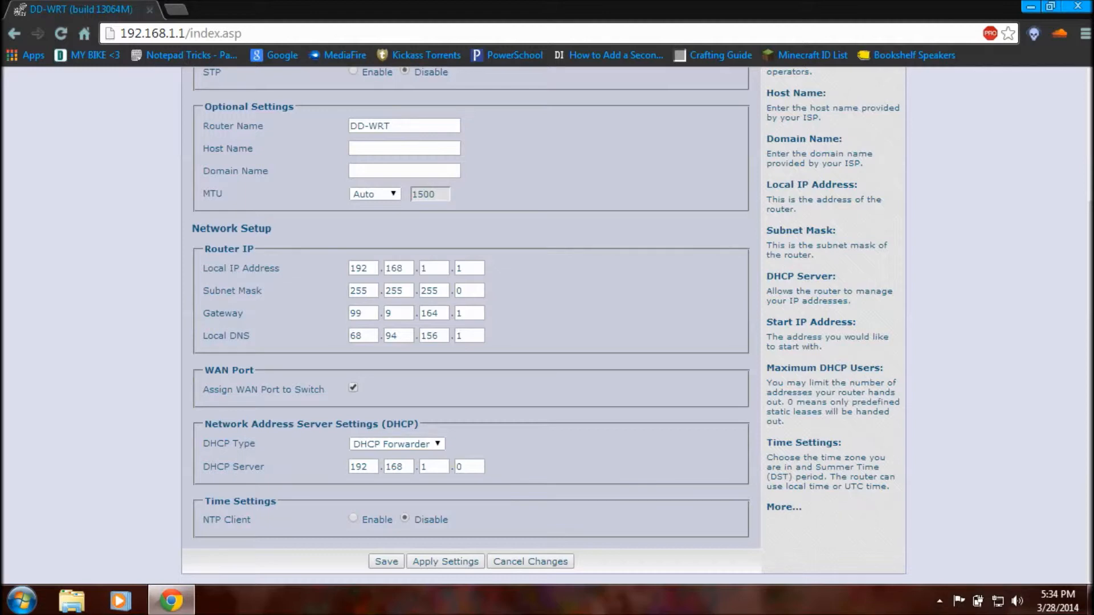
pyautogui.scroll(3)
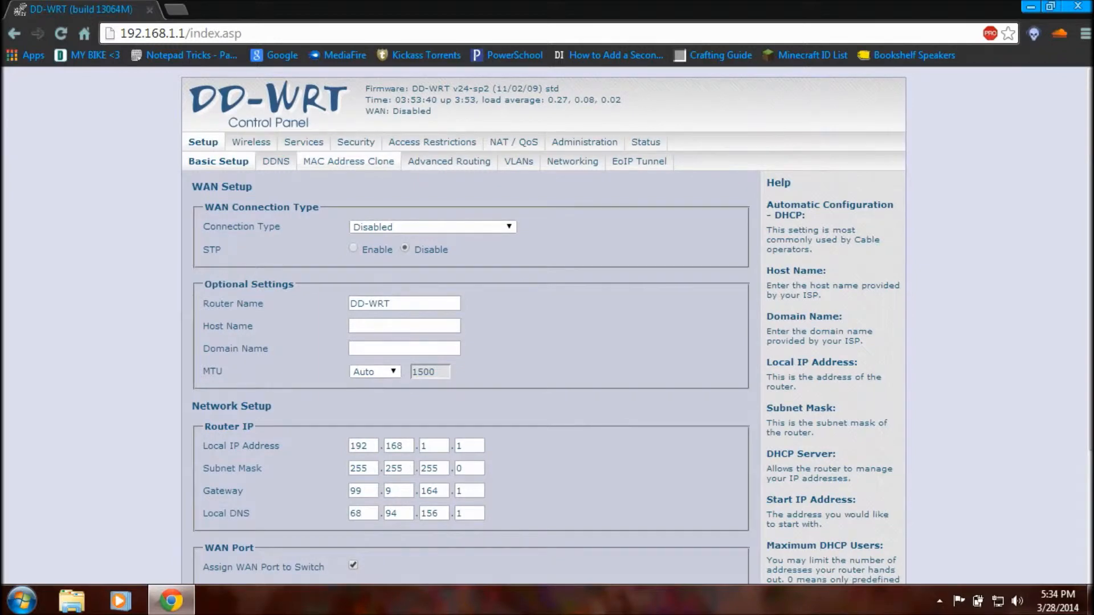
pyautogui.click(250, 142)
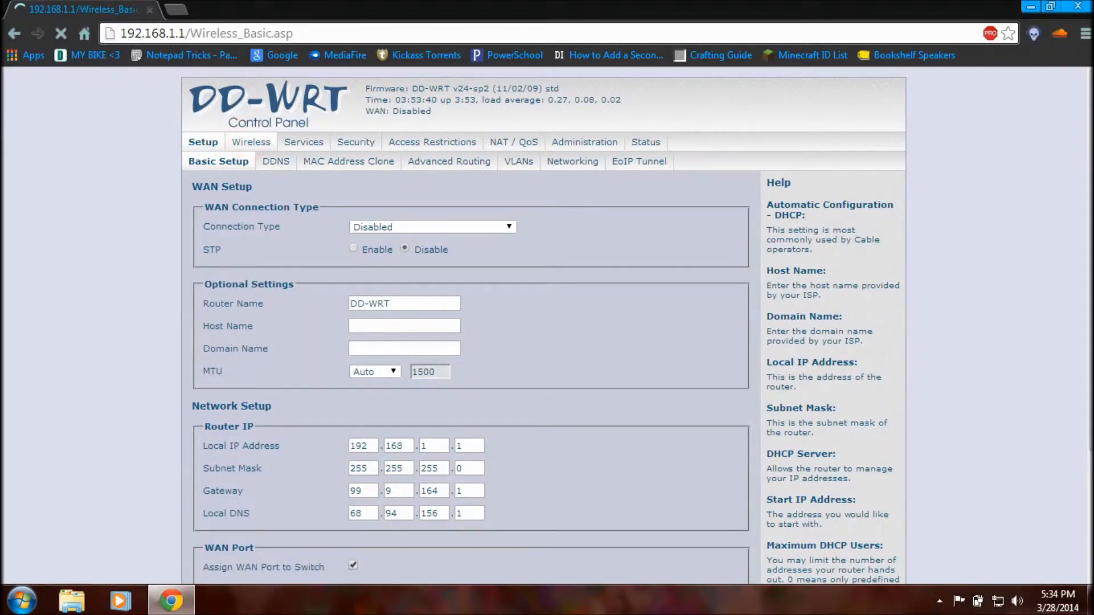
# Leave the DD-WRT Wireless page for the U-verse gateway at 192.168.1.254
pyautogui.click(250, 141)
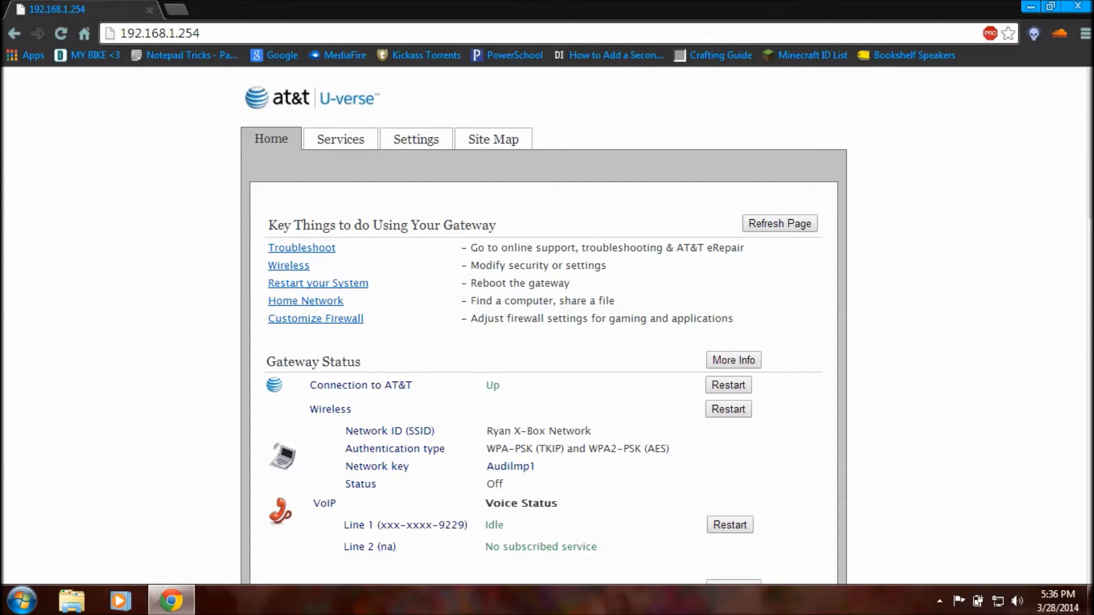
pyautogui.scroll(-3)
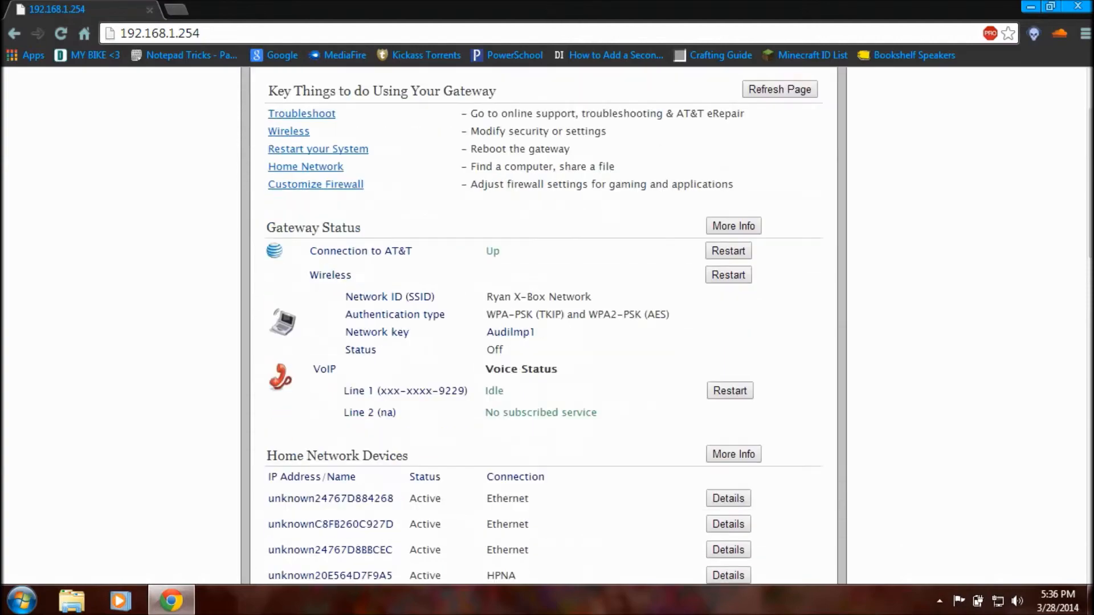
pyautogui.scroll(-3)
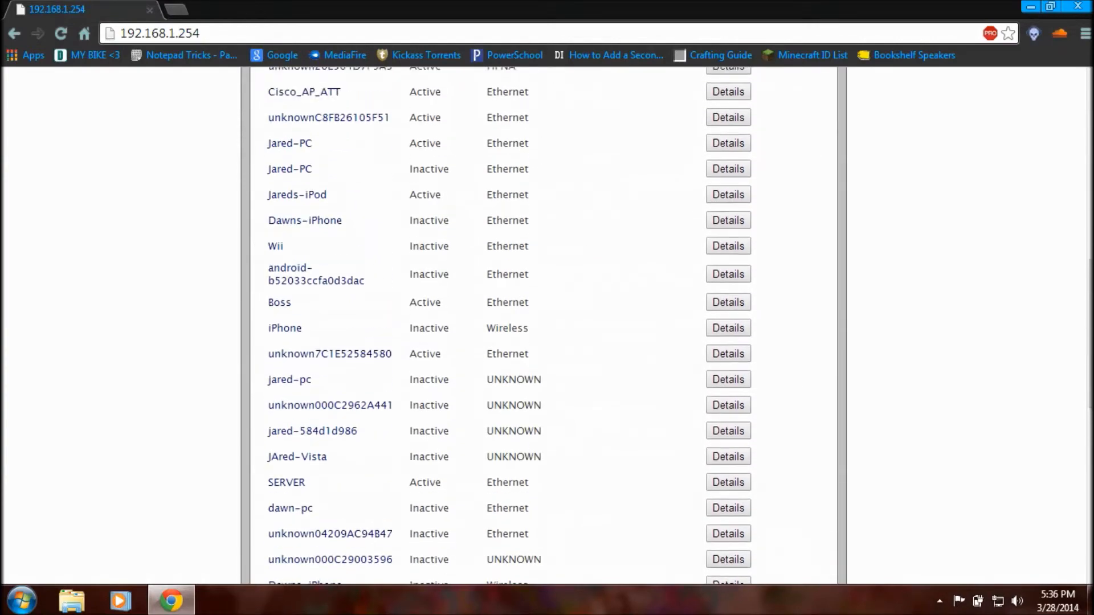
pyautogui.scroll(-3)
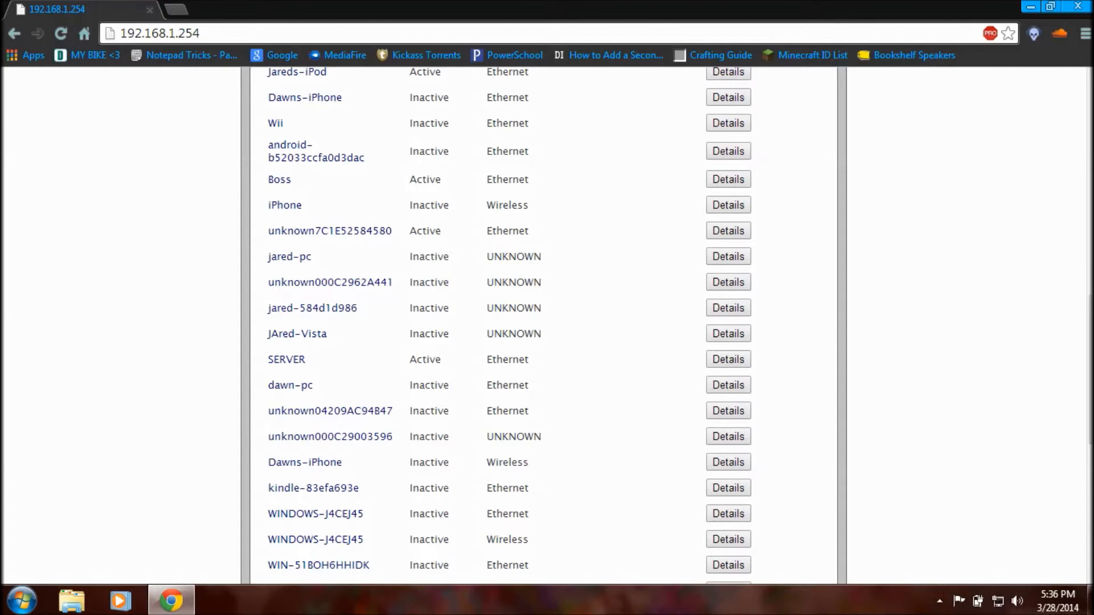
pyautogui.scroll(3)
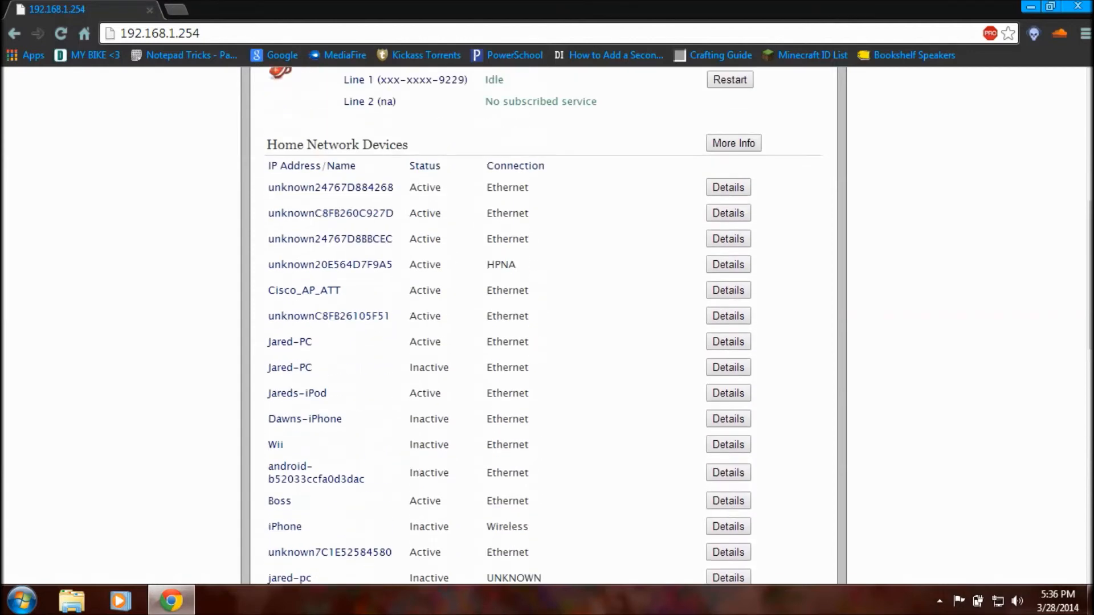